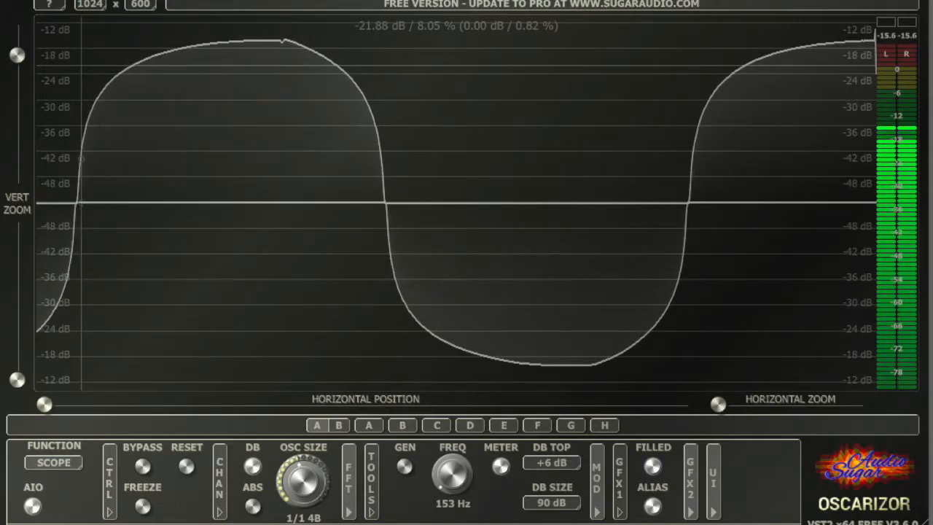
- Switch Oscarizor's FUNCTION from SCOPE to SPECT to view the sound's frequency spectrum
left_click(53, 462)
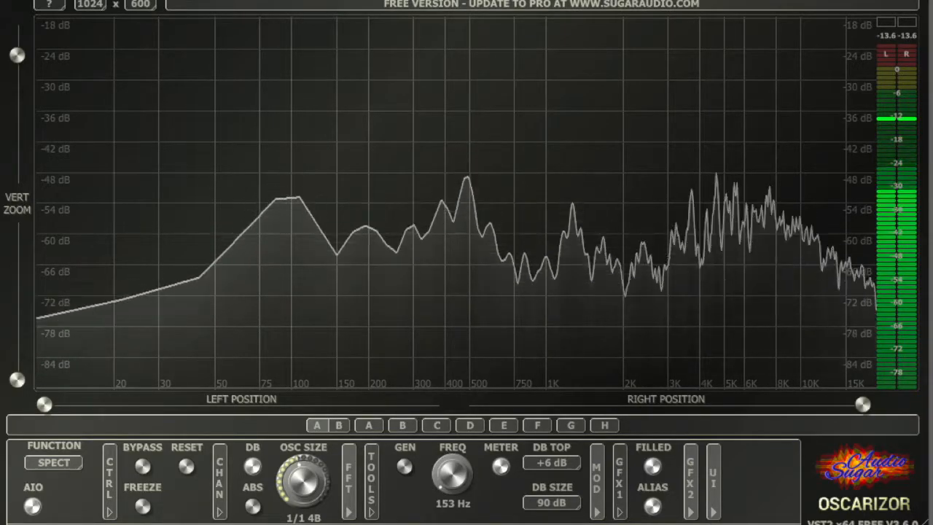
- Toggle FUNCTION to SCOPE for the next oscillator's waveform, then back to SPECT
left_click(53, 463)
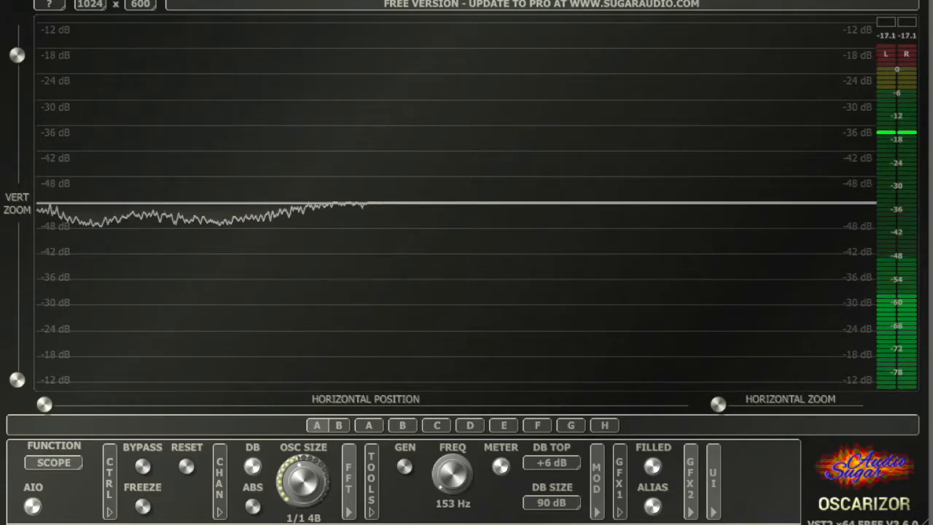
left_click(54, 462)
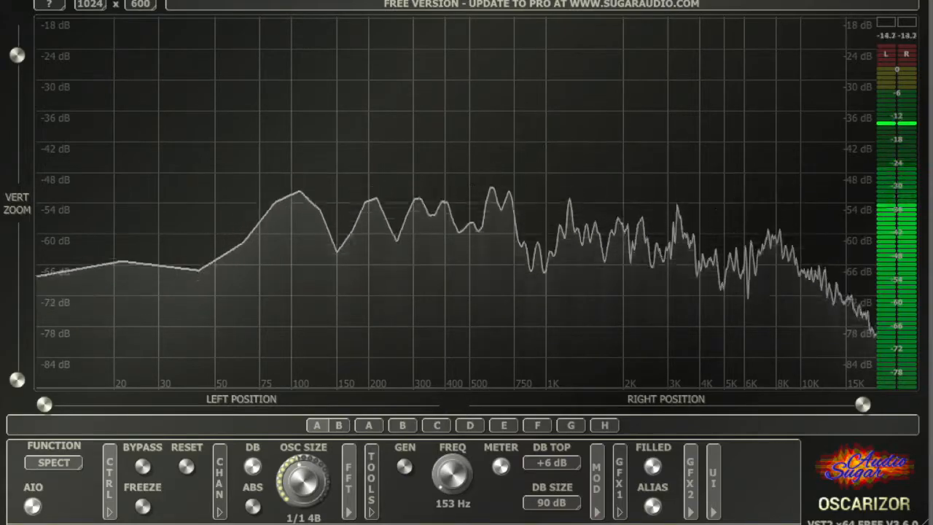
- Switch FUNCTION from SPECT to SCOPE to view the next sound's waveform
left_click(53, 462)
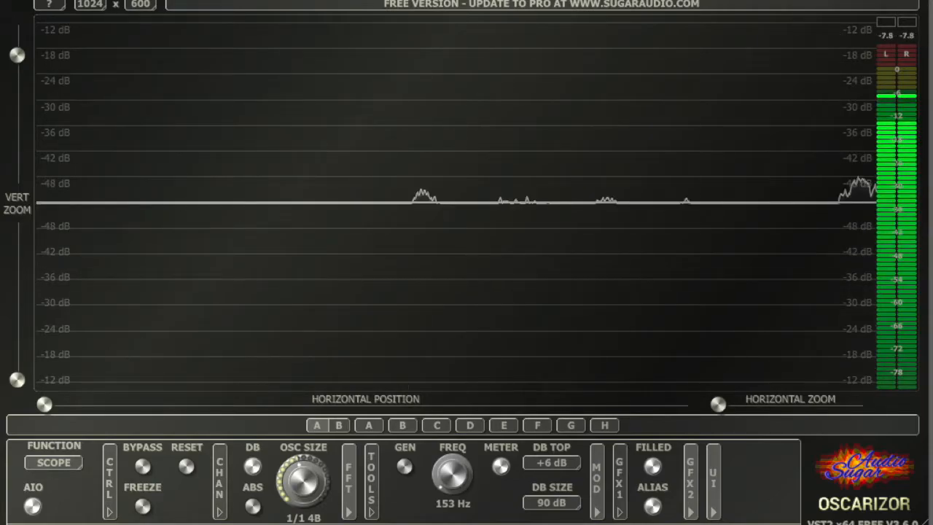
- Switch FUNCTION to SPECT to show the sound's evenly spaced harmonic peaks
left_click(53, 462)
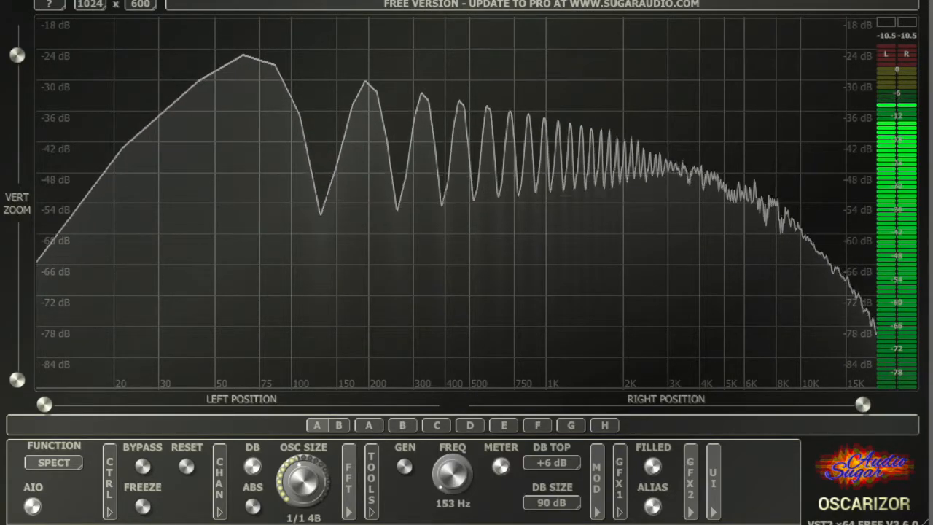
- View the jagged waveform in SCOPE, then return FUNCTION to SPECT
left_click(53, 462)
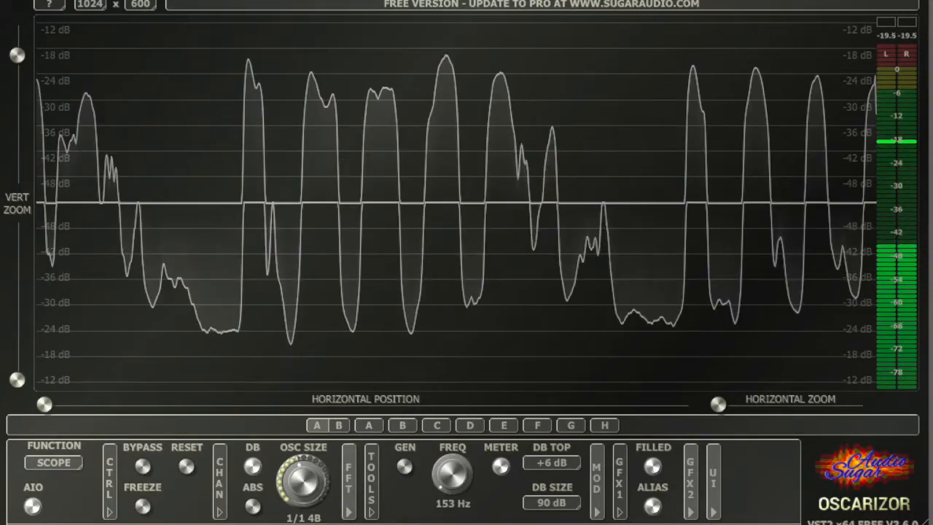
left_click(53, 462)
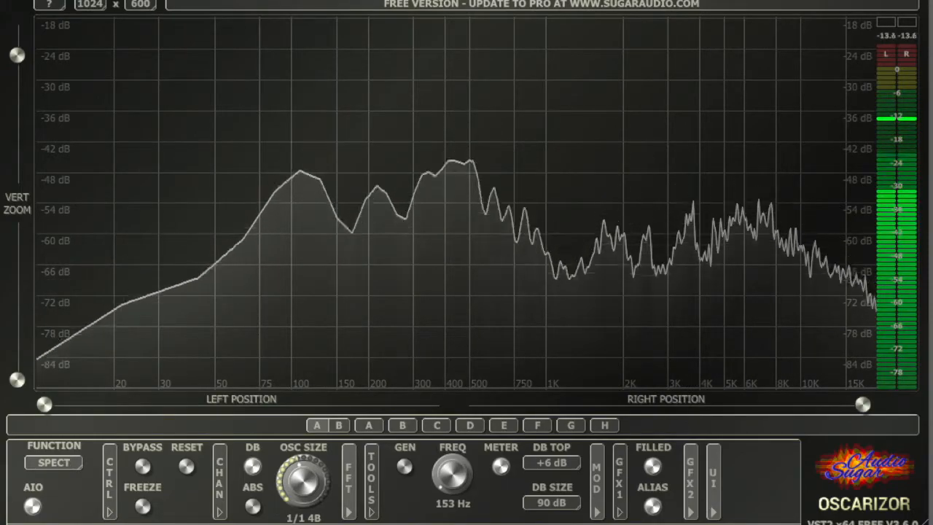